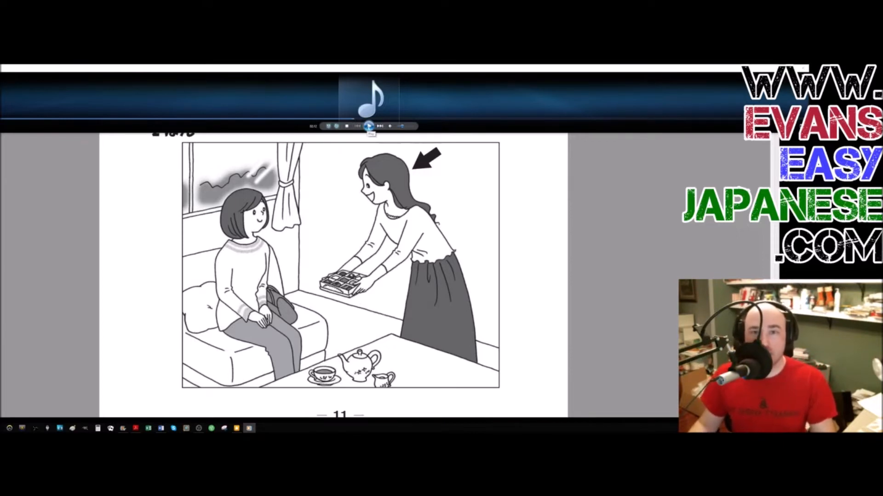
Play the question 2 listening audio in Windows Media Player and pause it afterward
click(369, 125)
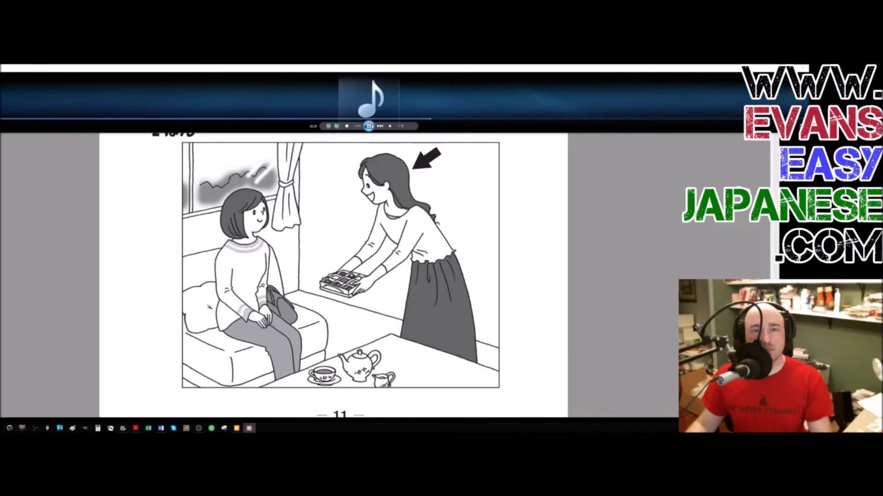
click(368, 126)
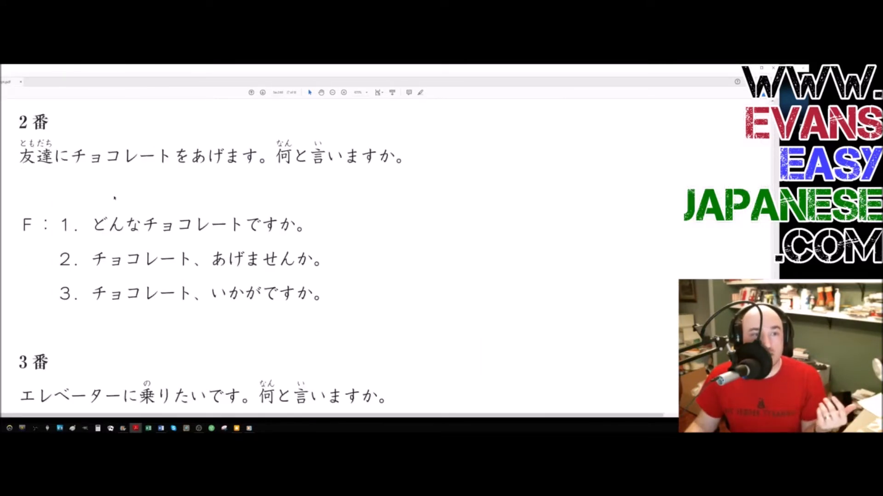
drag(19, 185, 122, 185)
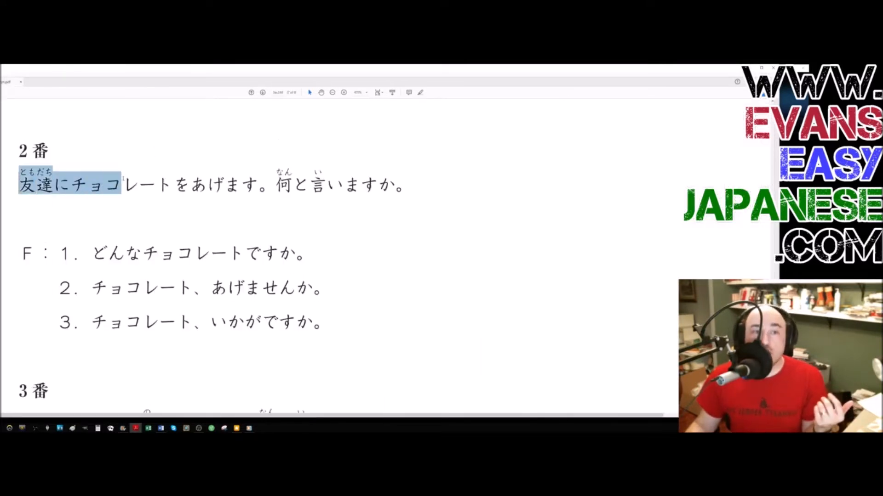
drag(121, 184, 256, 184)
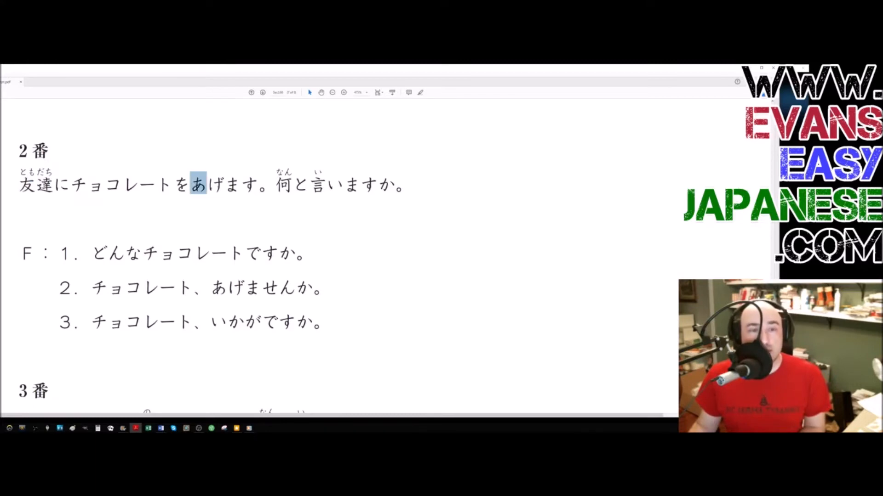
drag(196, 185, 256, 185)
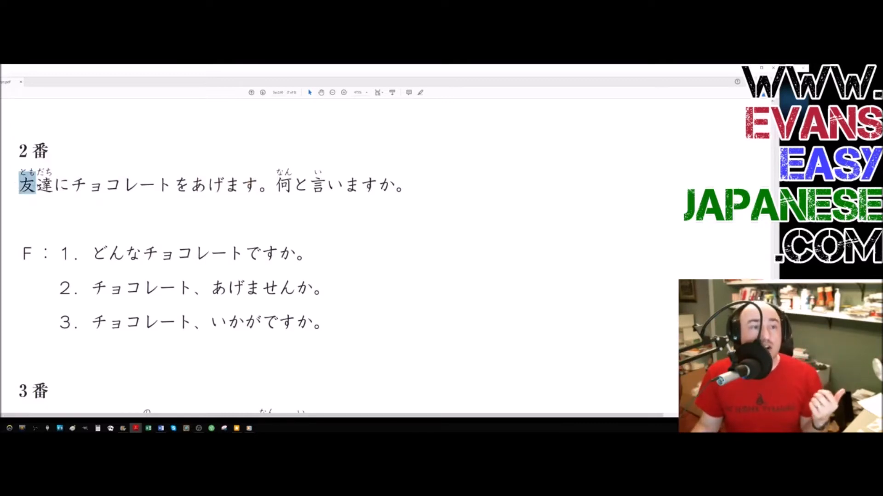
drag(26, 184, 172, 184)
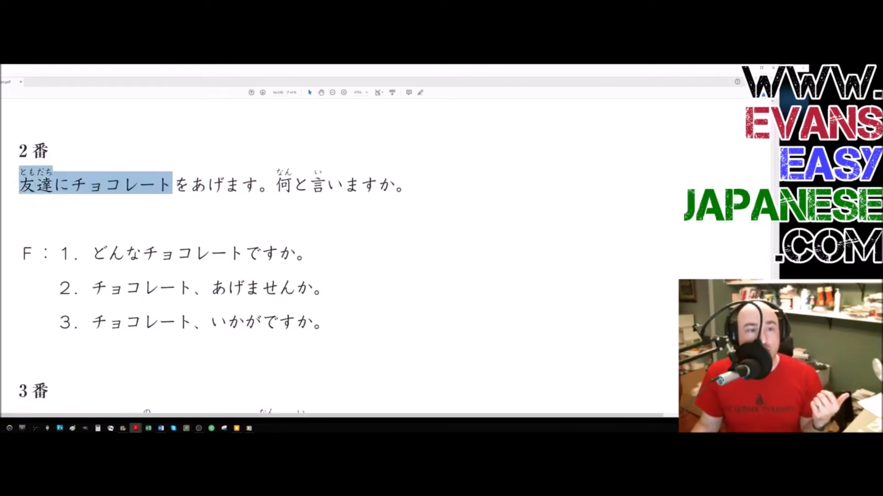
drag(172, 183, 259, 184)
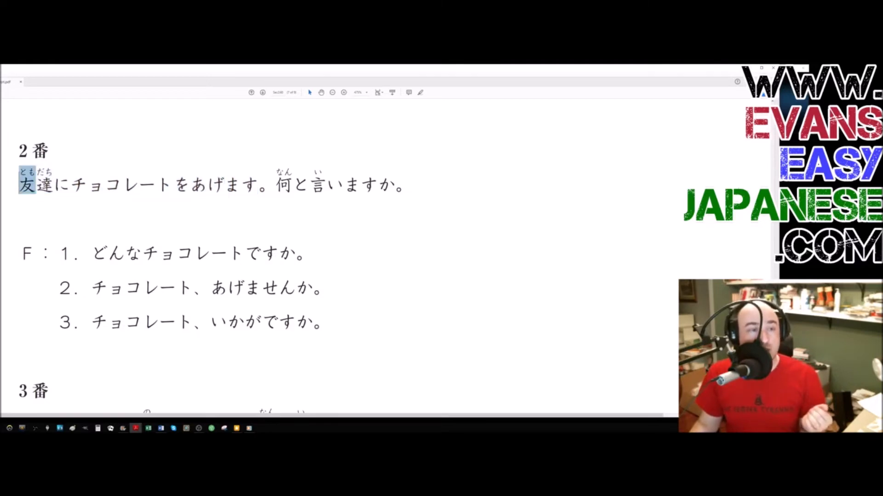
drag(34, 184, 256, 184)
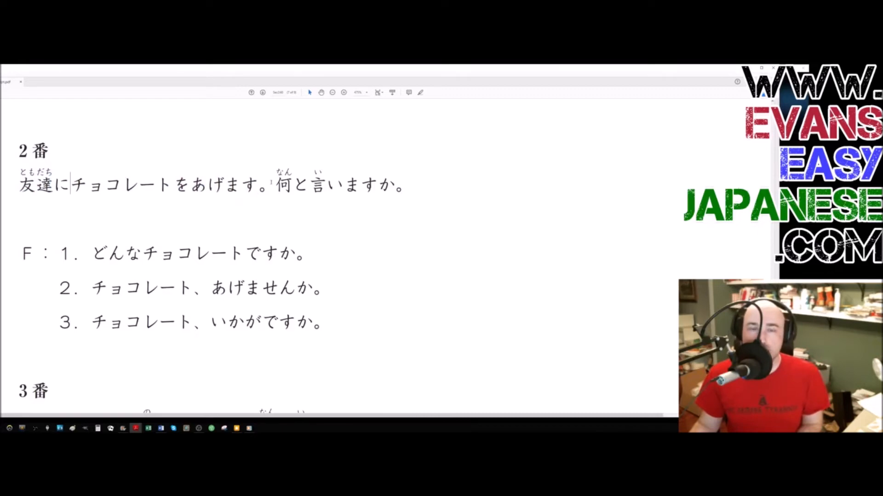
Highlight option 2, チョコレート、あげませんか, by selecting its text
drag(275, 184, 395, 184)
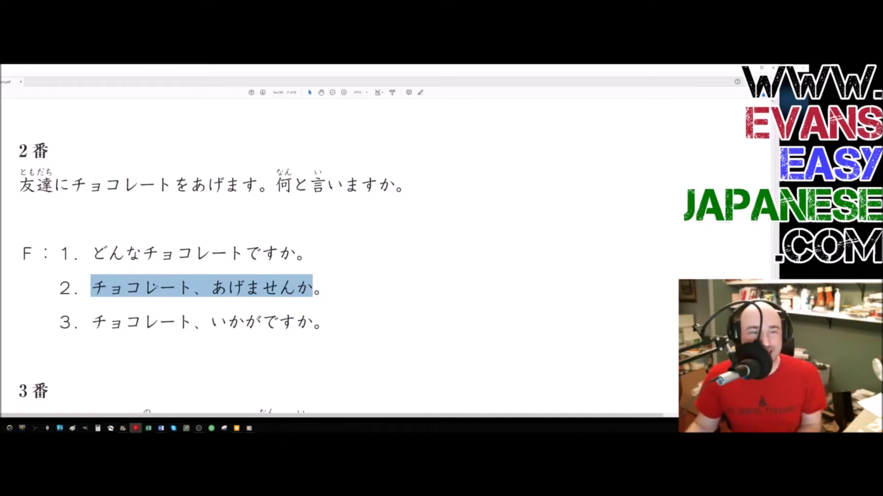
Deselect the highlighted second option so all three answers show plain
click(178, 288)
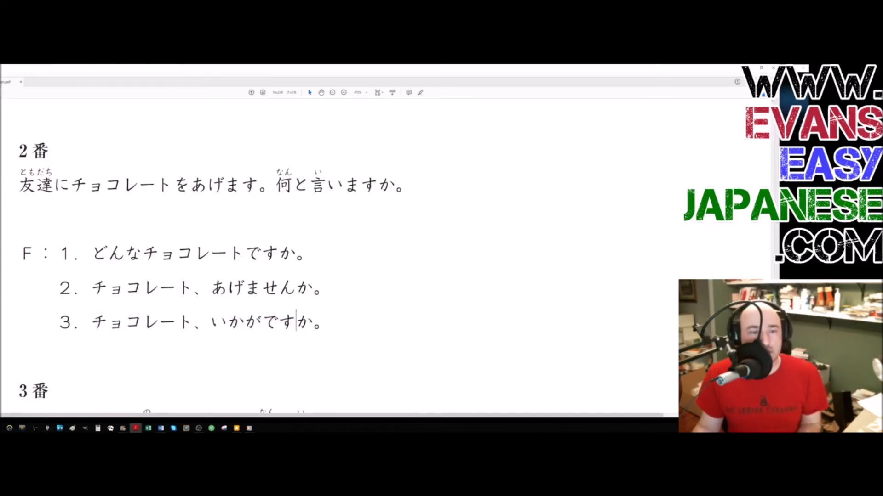
double_click(140, 322)
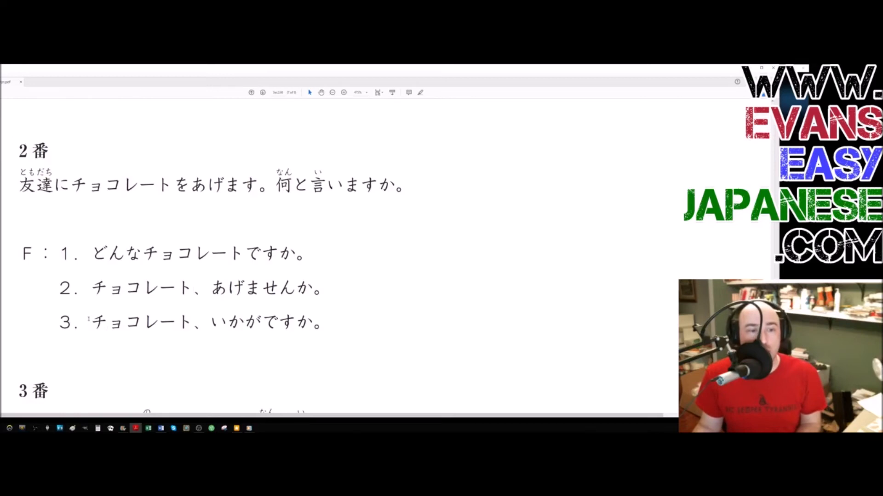
double_click(141, 321)
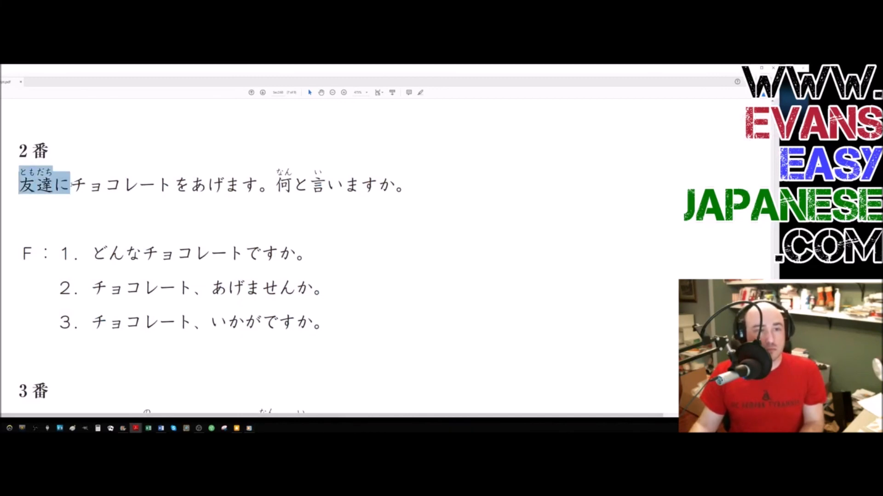
Highlight 友達に in the prompt, then options 1, 2 and the numeral of option 3
drag(64, 184, 257, 184)
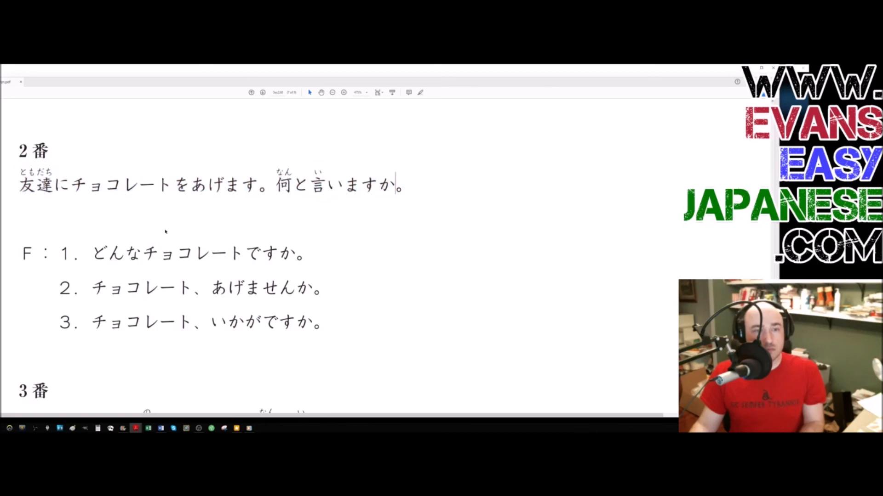
double_click(64, 253)
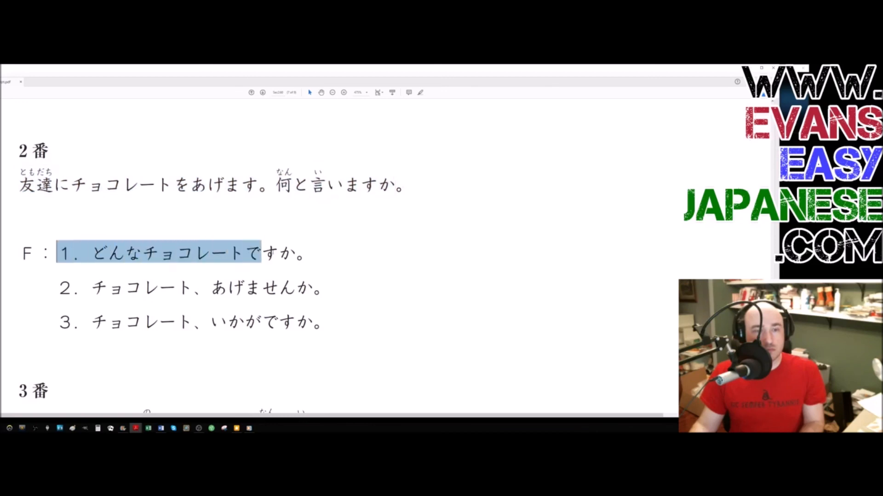
click(63, 288)
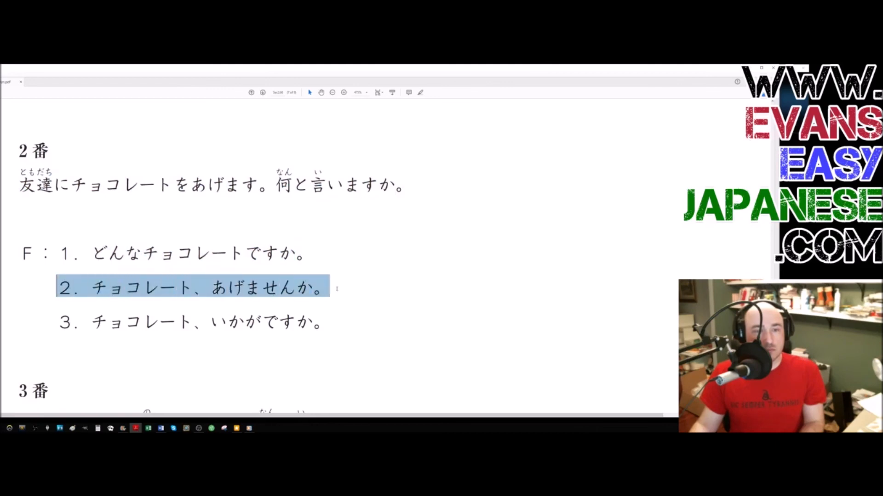
click(65, 321)
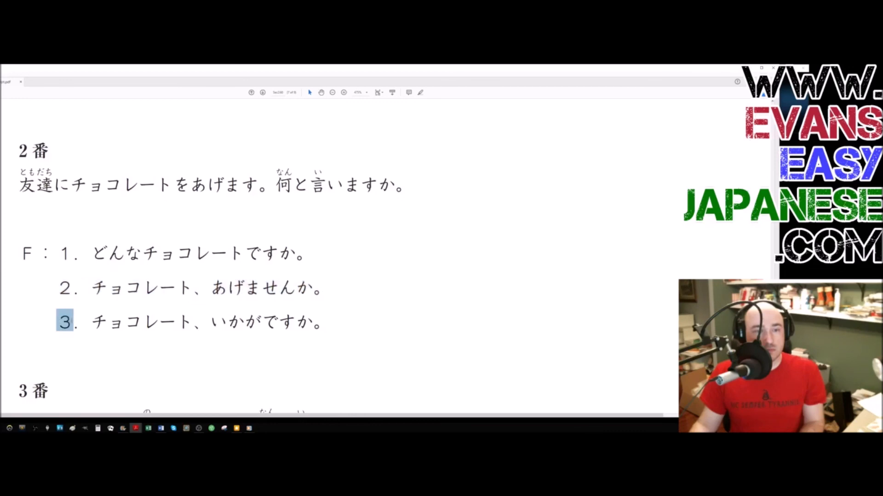